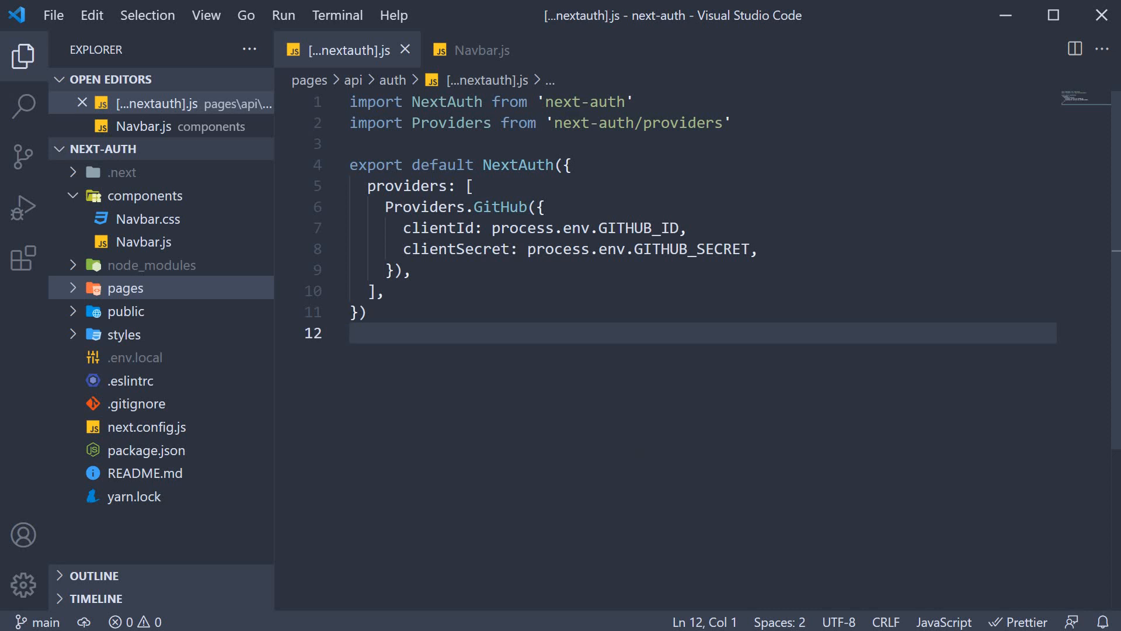
Open Navbar.js and scroll through its Sign In and Sign Out list items.
{"action": "left_click", "coordinate": [482, 51]}
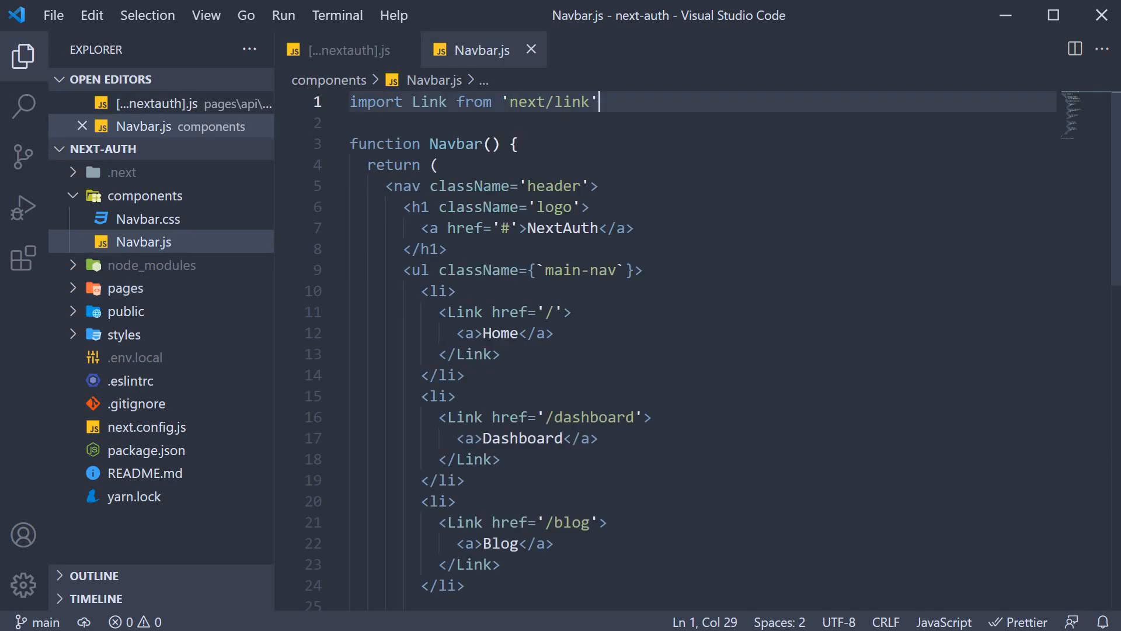
{"action": "mouse_move", "coordinate": [782, 255]}
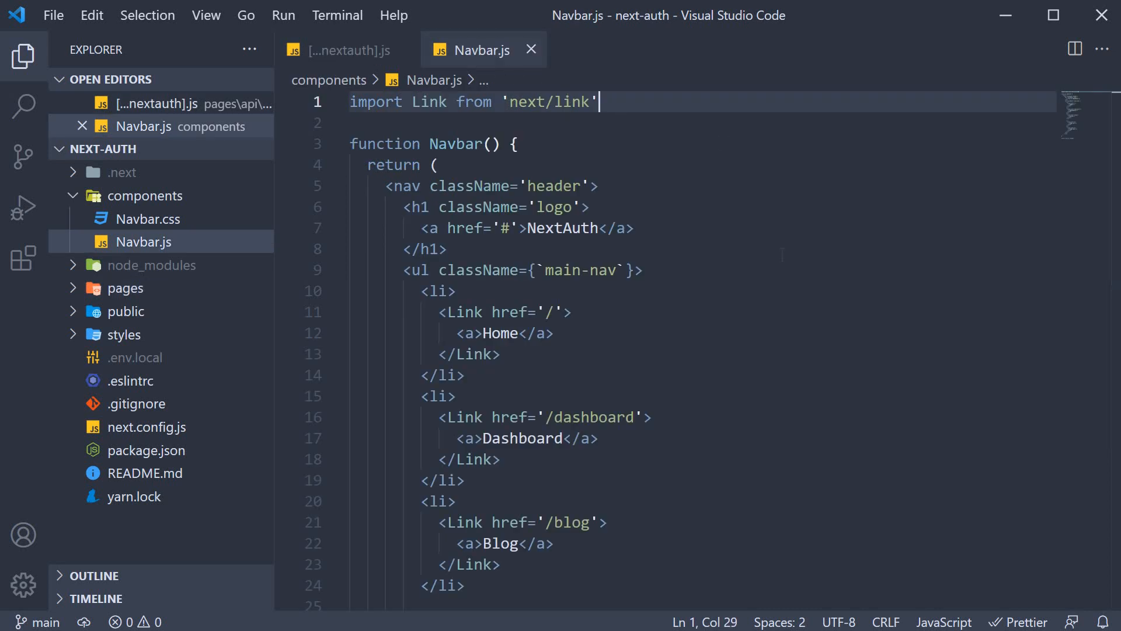
{"action": "scroll", "scroll_direction": "down", "scroll_amount": 3}
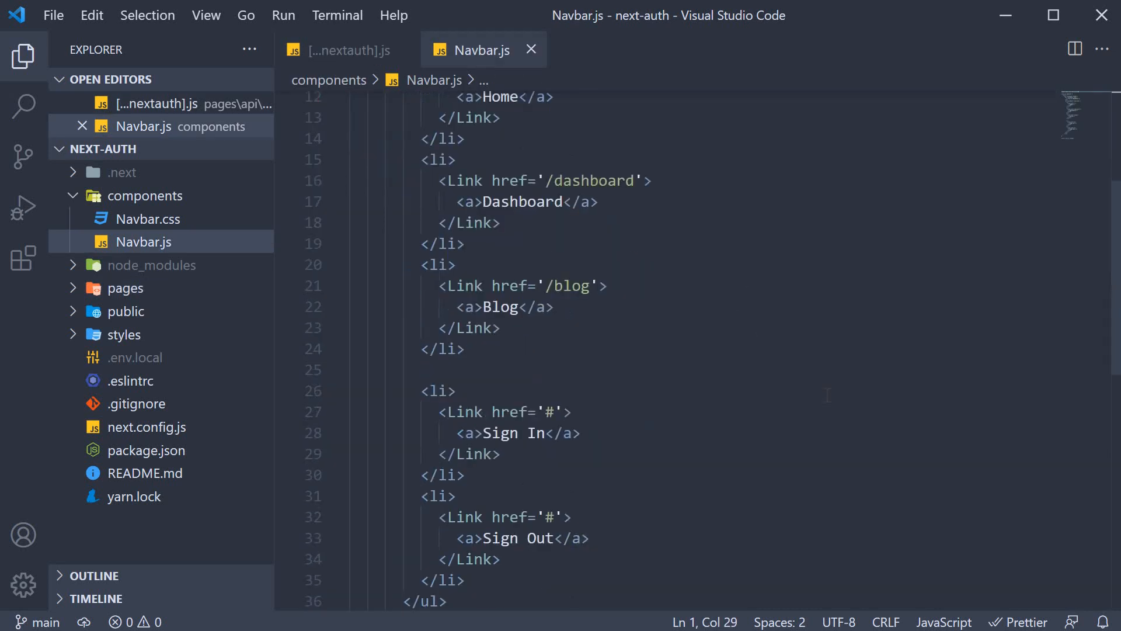
{"action": "scroll", "scroll_direction": "down", "scroll_amount": 3}
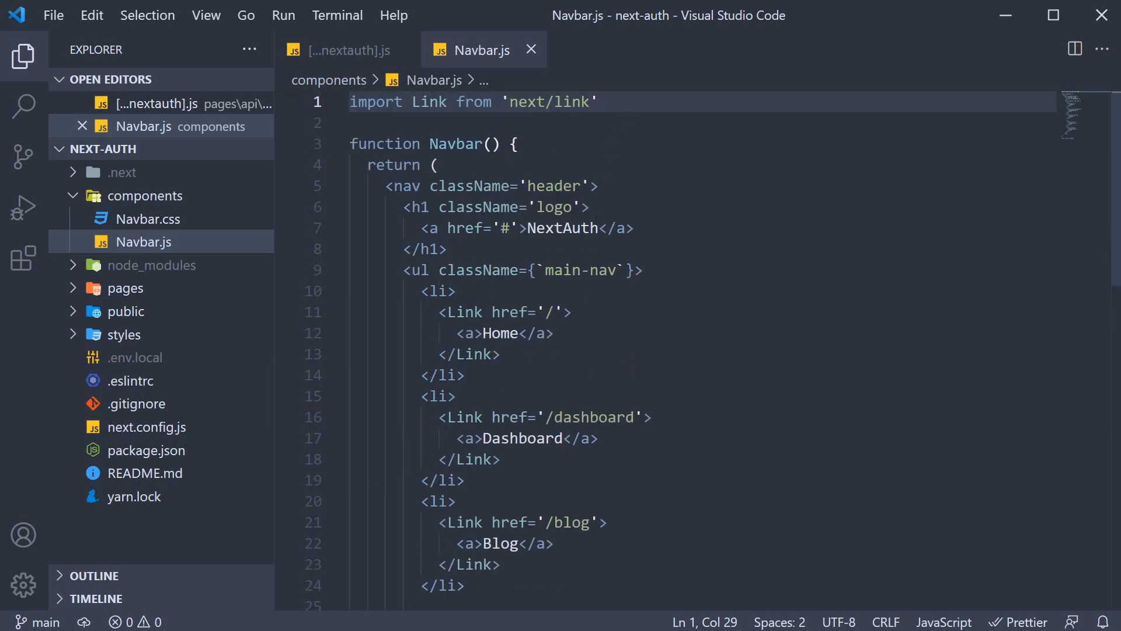
Add import { signIn, signOut } from 'next-auth/client' to Navbar.js and save.
{"action": "type", "text": "import { signIn, signOut"}
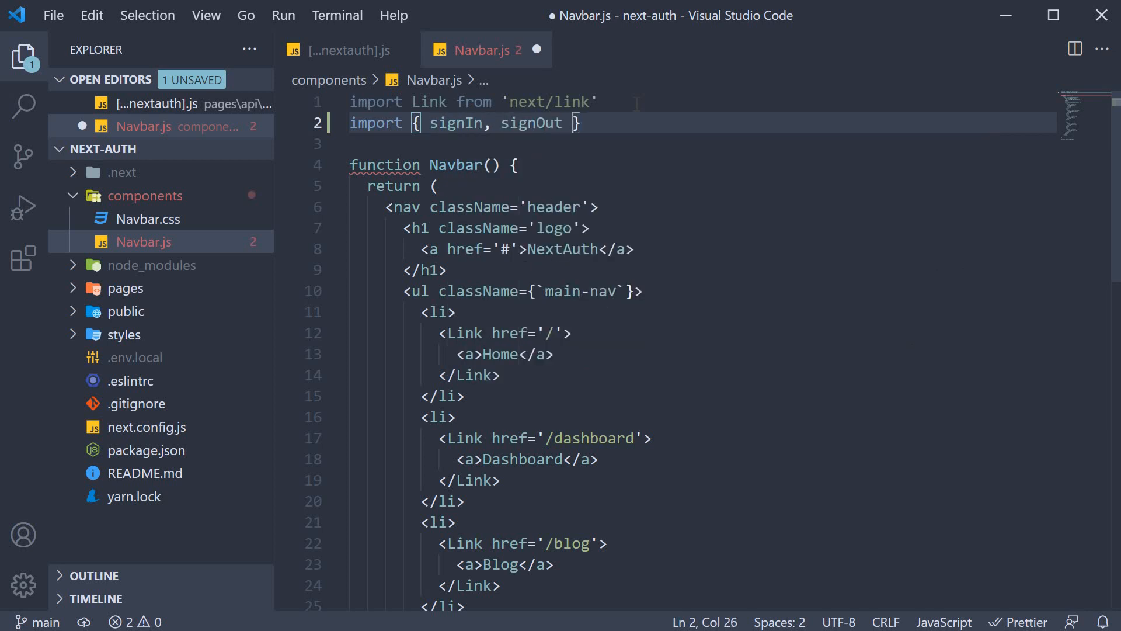
{"action": "type", "text": "from 'next-auth'"}
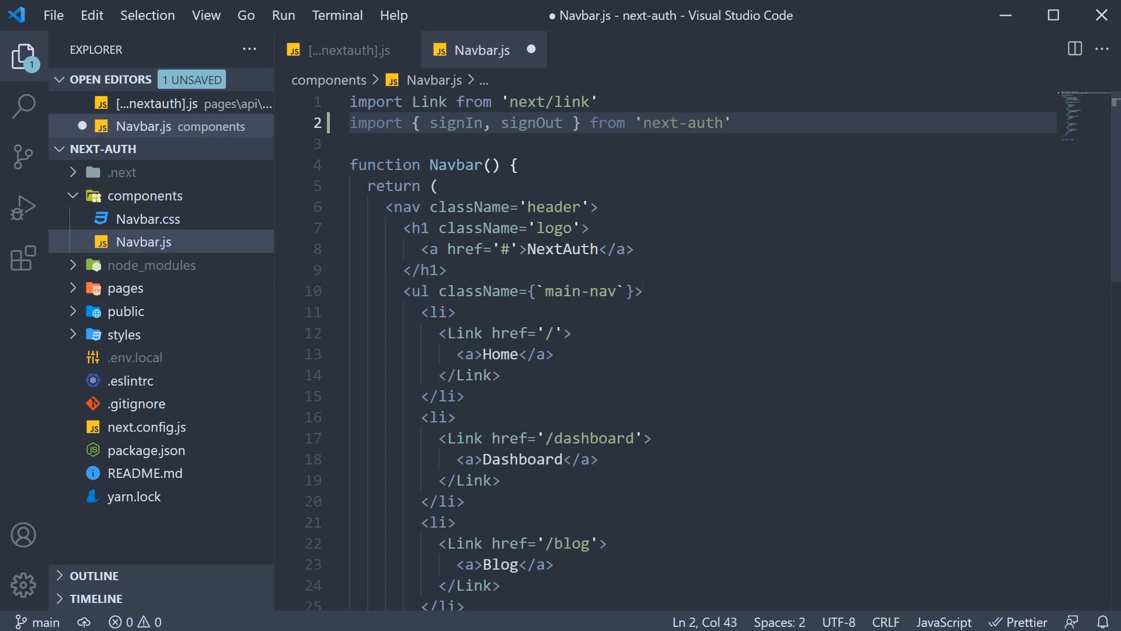
{"action": "type", "text": "/client"}
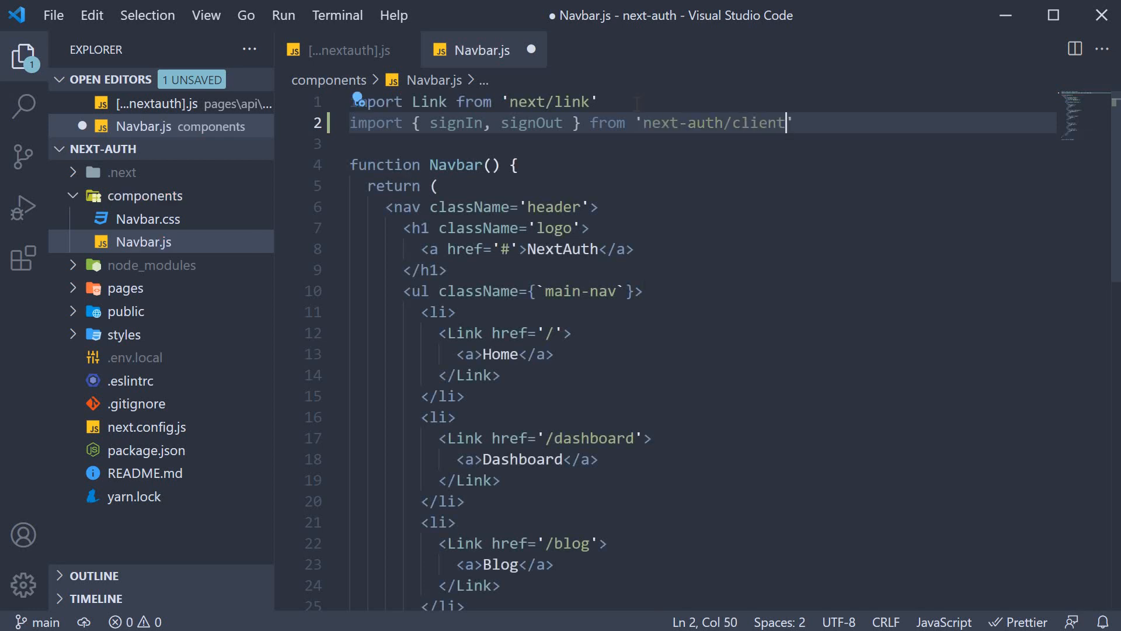
{"action": "key", "text": "ctrl+s"}
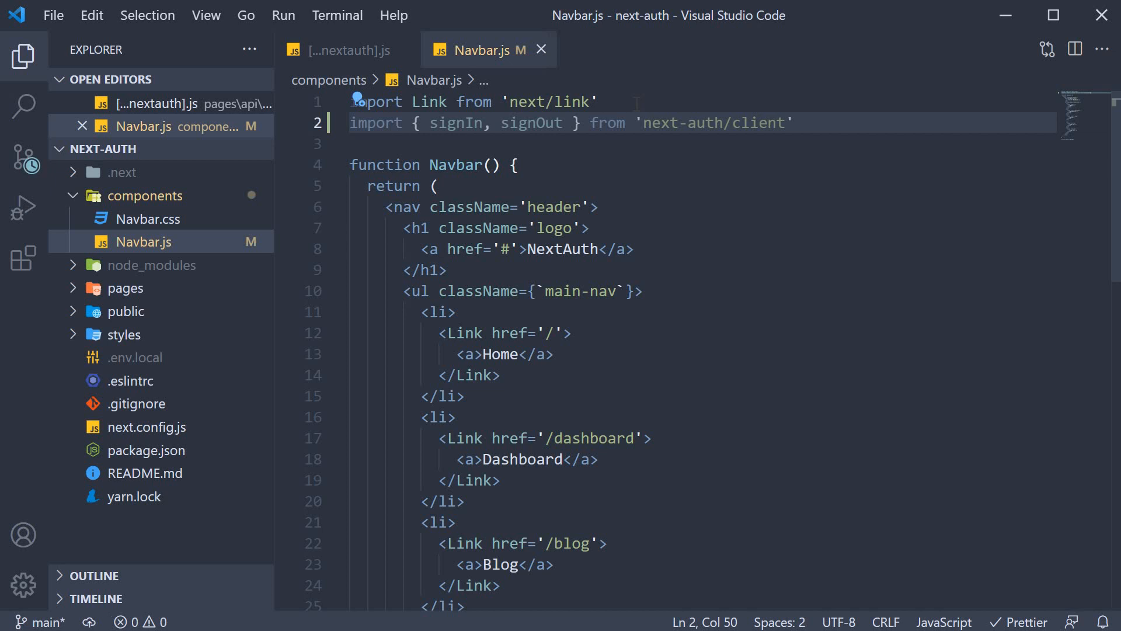
{"action": "double_click", "coordinate": [531, 122]}
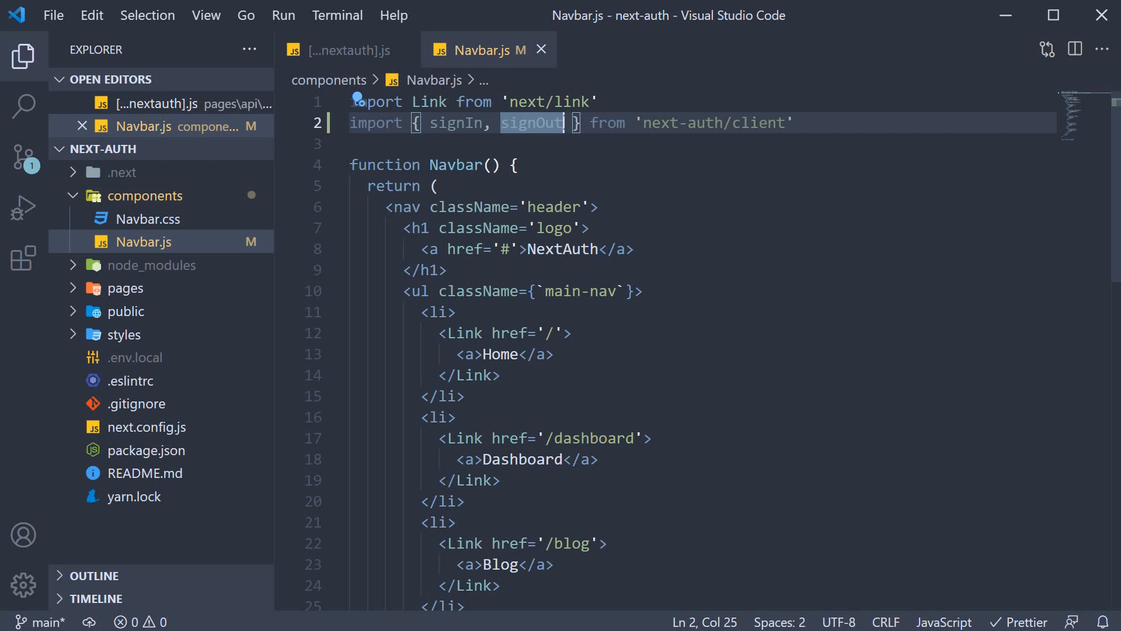
{"action": "scroll", "scroll_direction": "down", "scroll_amount": 3}
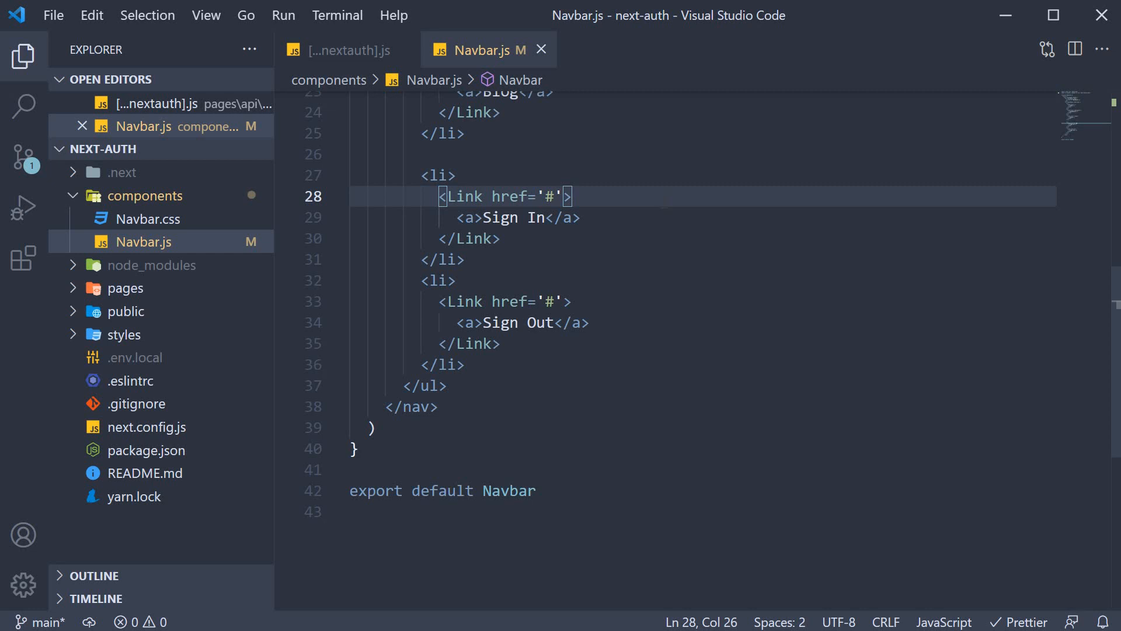
Give the Sign In link href '/api/auth/signin' and an onClick calling signIn().
{"action": "left_click", "coordinate": [468, 217]}
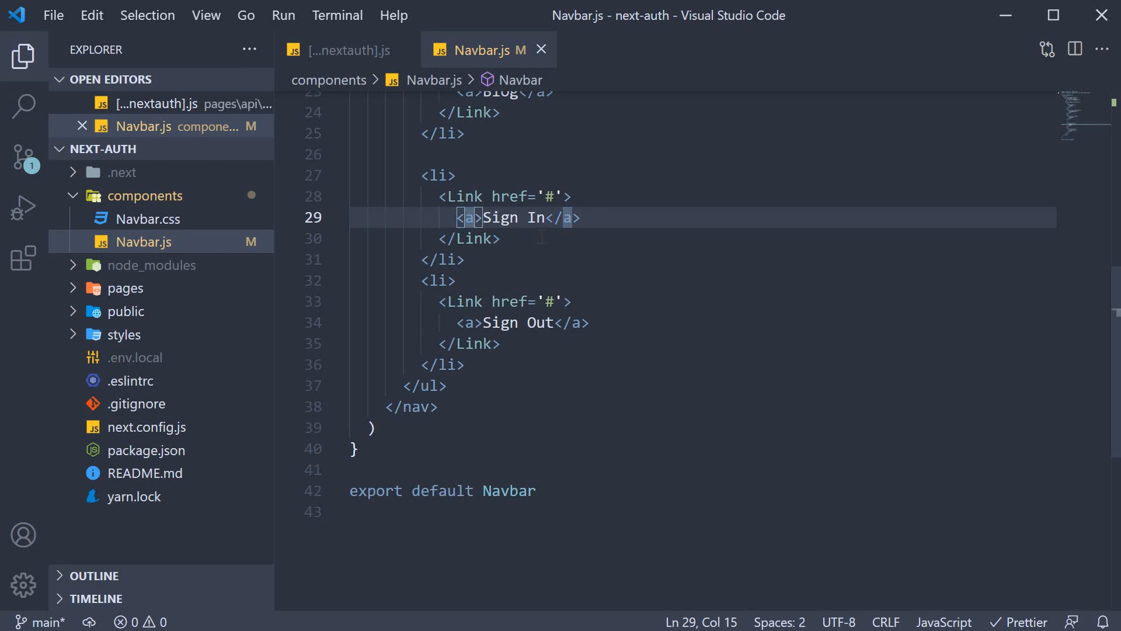
{"action": "type", "text": "onClick={e => {"}
{"action": "type", "text": "e.preventDefault"}
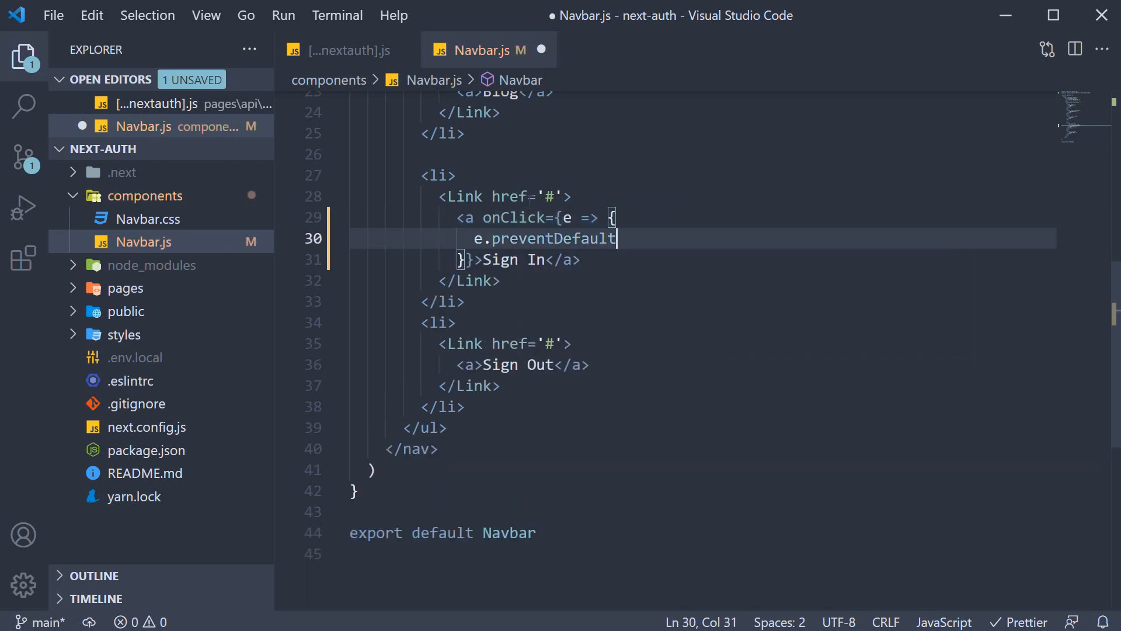
{"action": "type", "text": "()"}
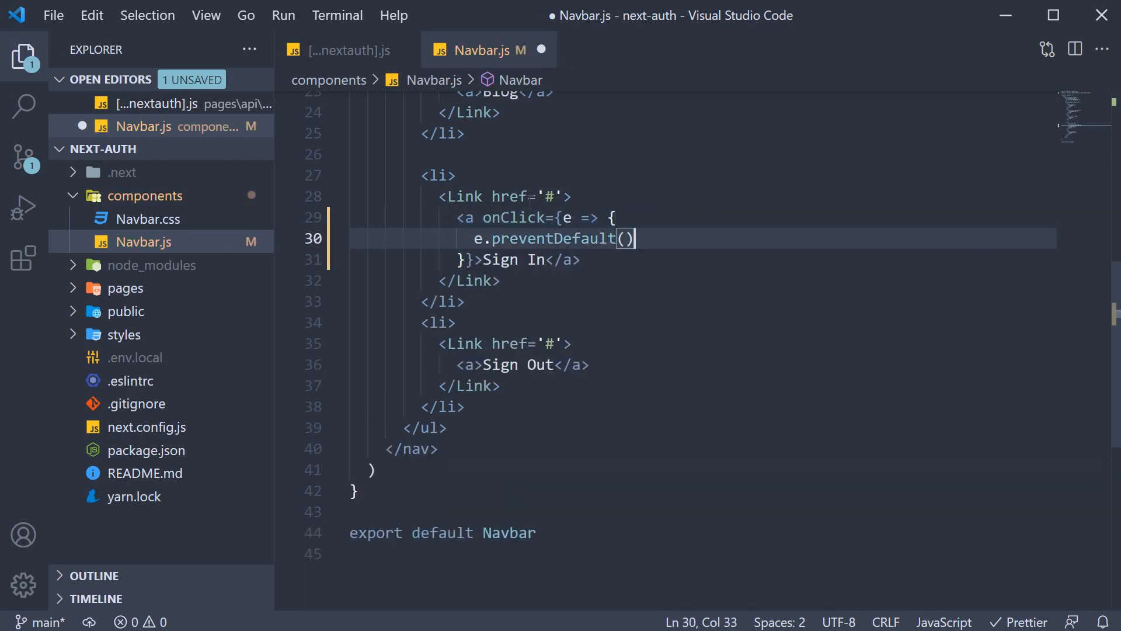
{"action": "type", "text": "signIn"}
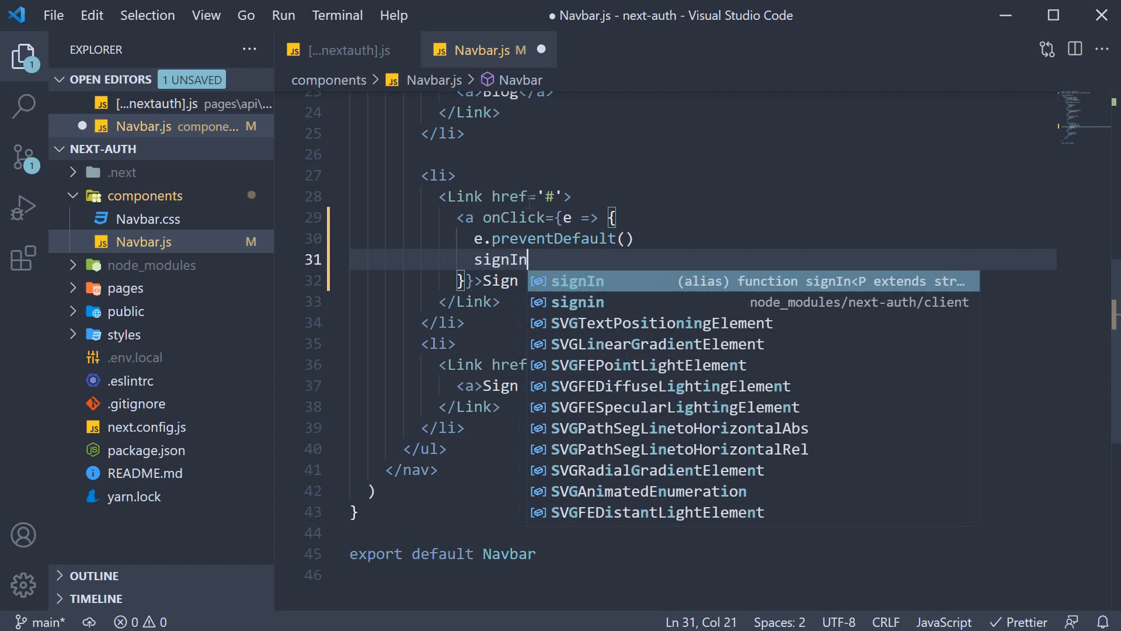
{"action": "type", "text": "()"}
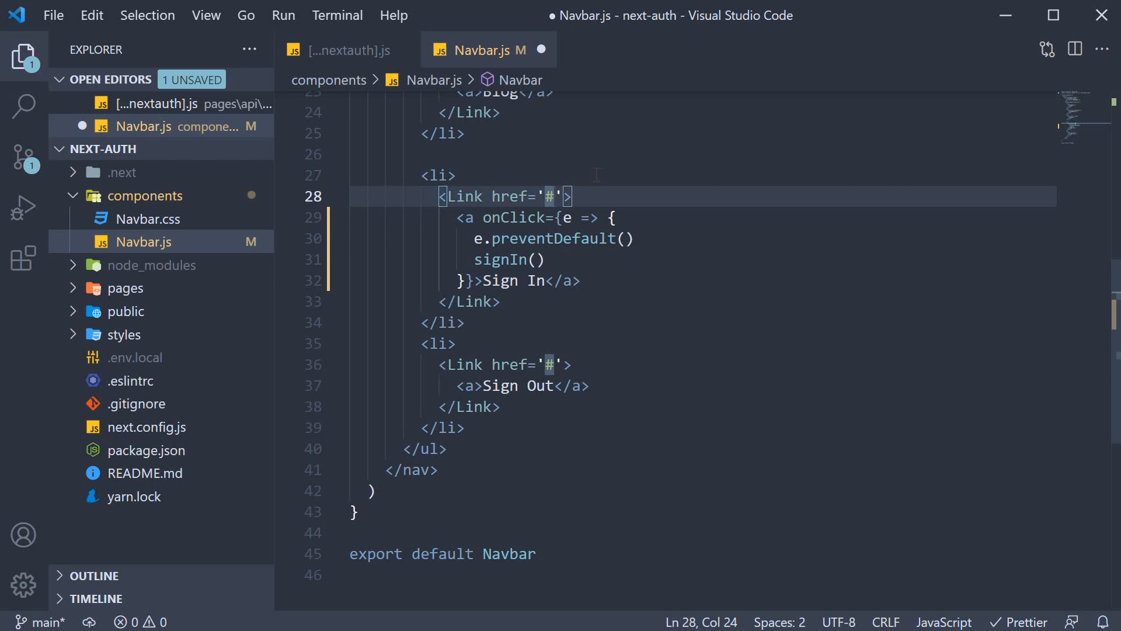
{"action": "type", "text": "/api"}
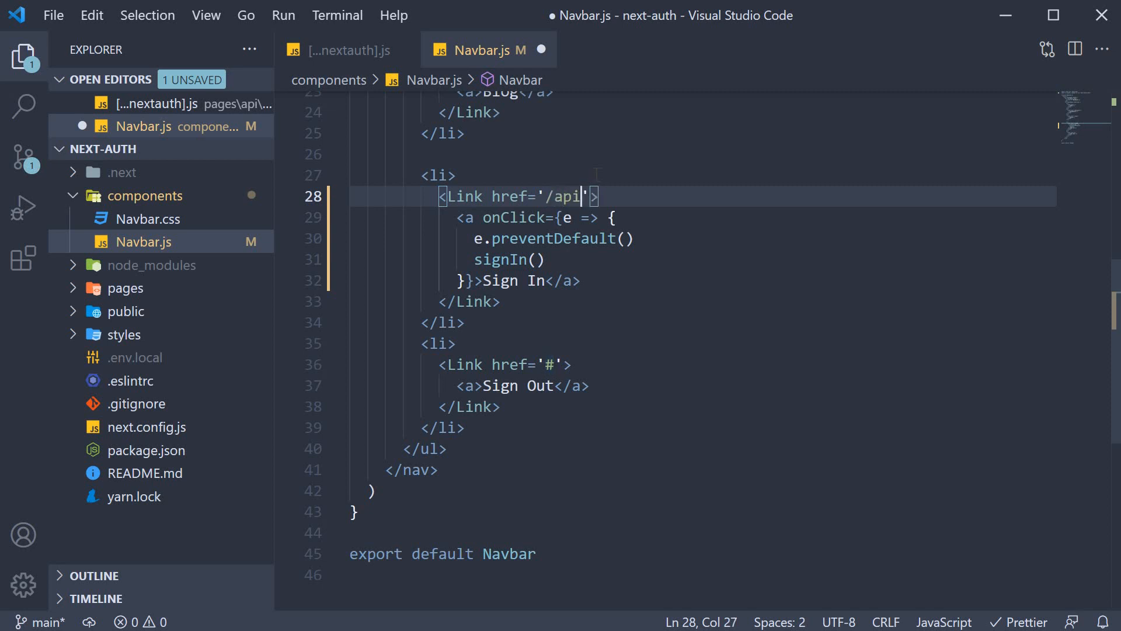
{"action": "type", "text": "/auth"}
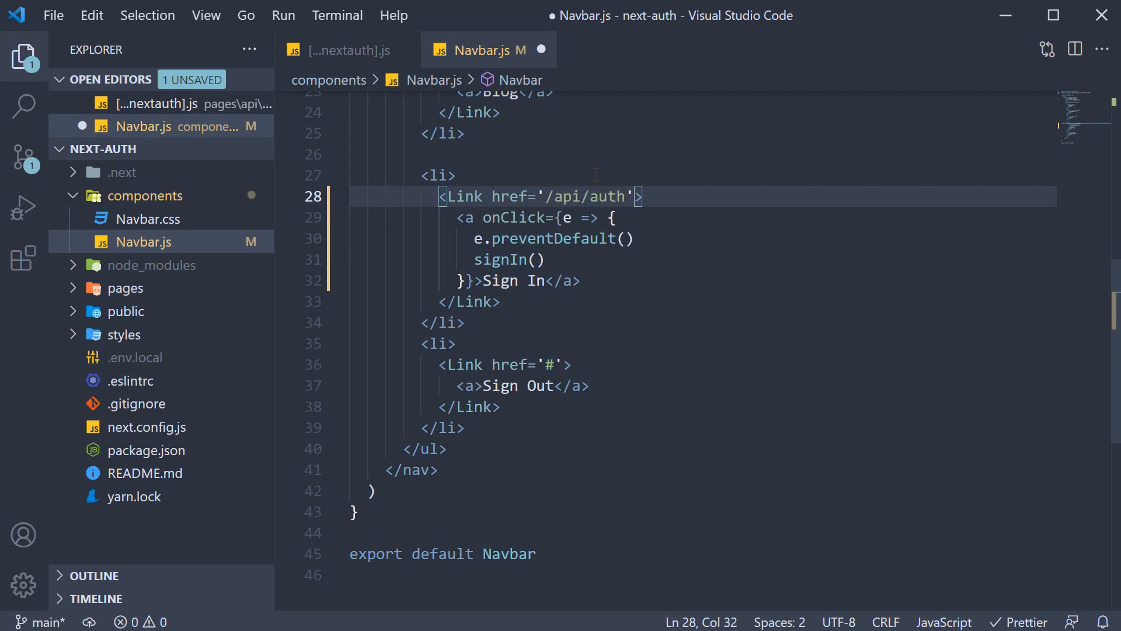
{"action": "type", "text": "/signin"}
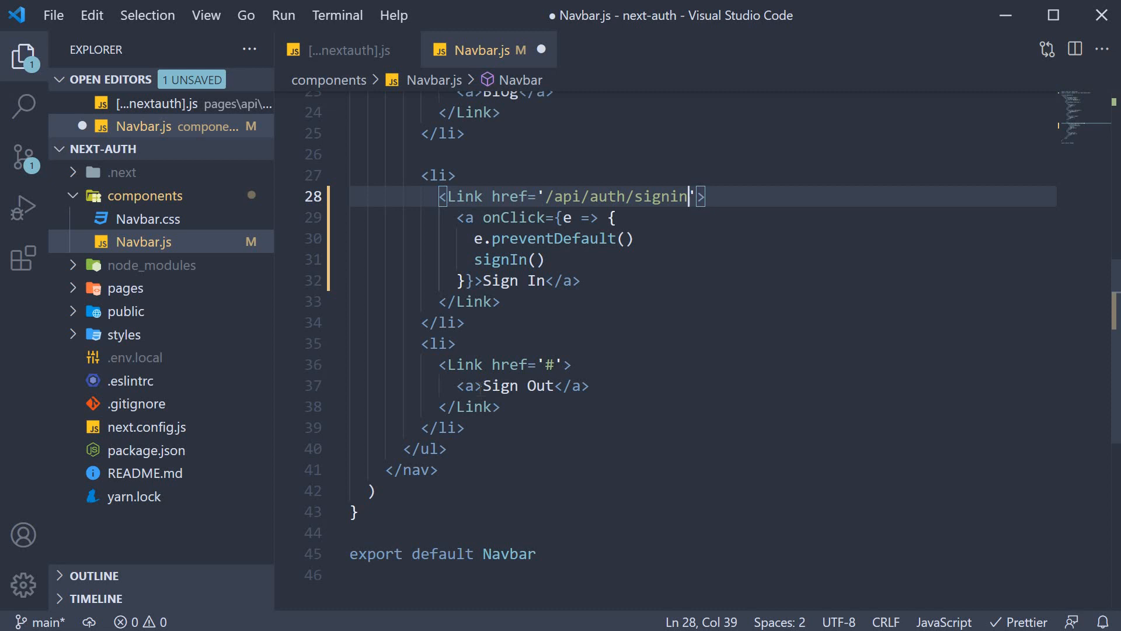
{"action": "left_click_drag", "start_coordinate": [688, 197], "coordinate": [474, 259]}
{"action": "type", "text": "signOut("}
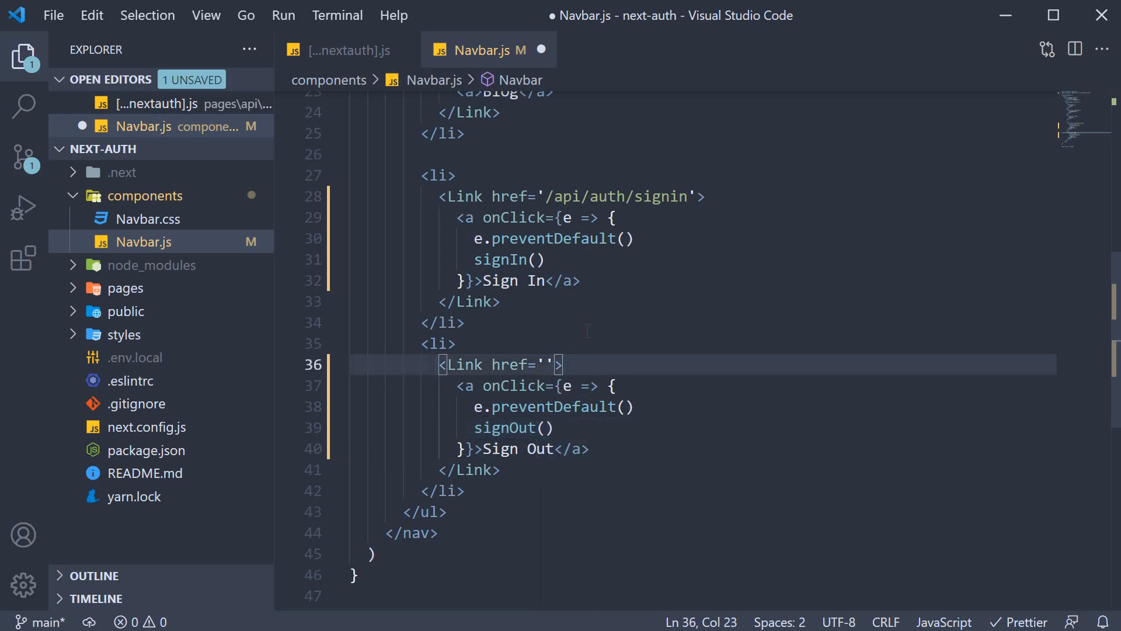
Change the Sign Out link's href to '/api/auth/signout'.
{"action": "type", "text": "/api"}
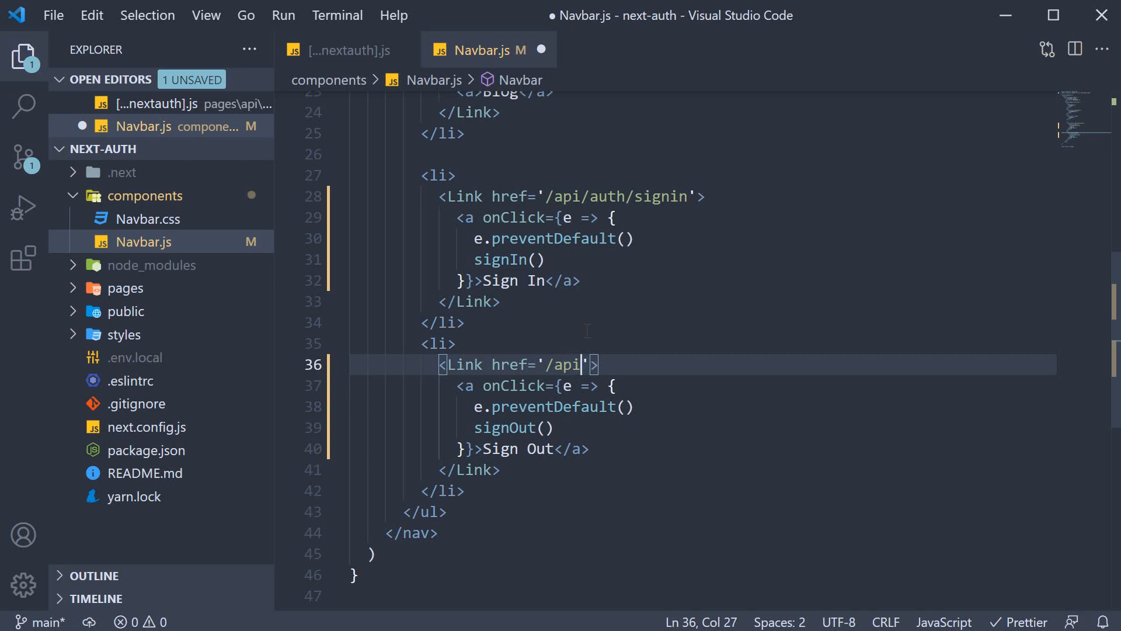
{"action": "type", "text": "/auth"}
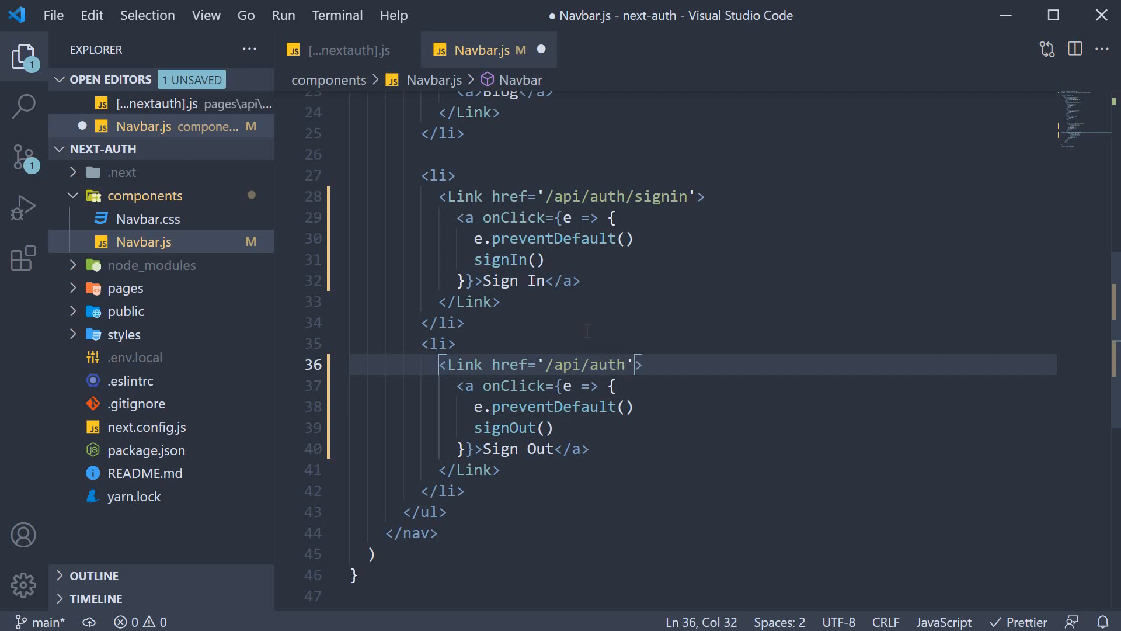
{"action": "type", "text": "/signout"}
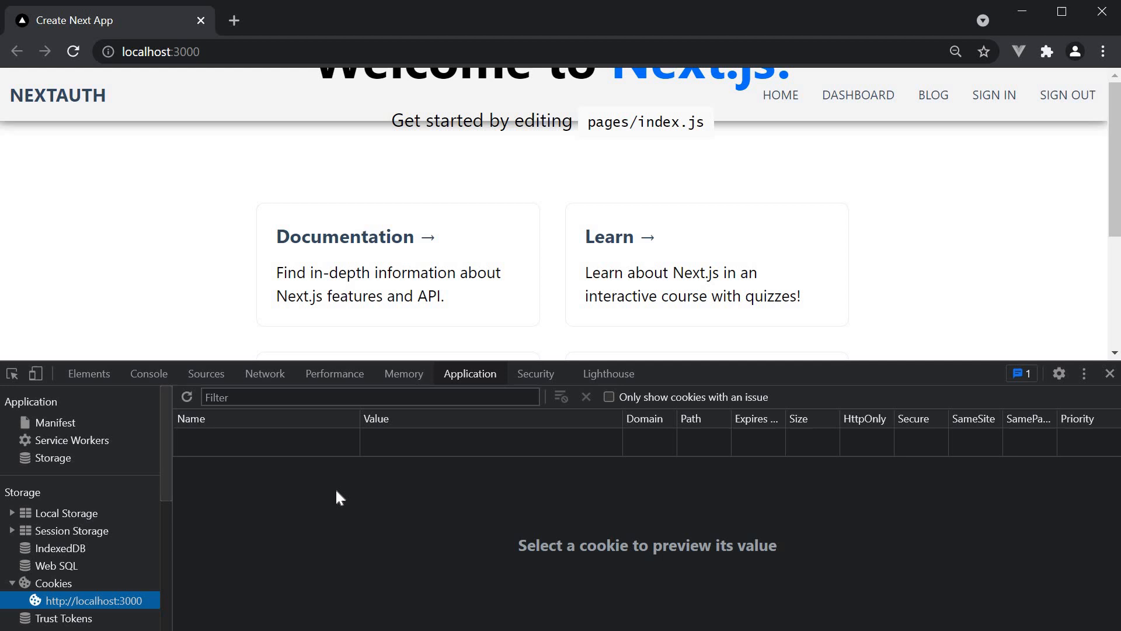
{"action": "mouse_move", "coordinate": [959, 541]}
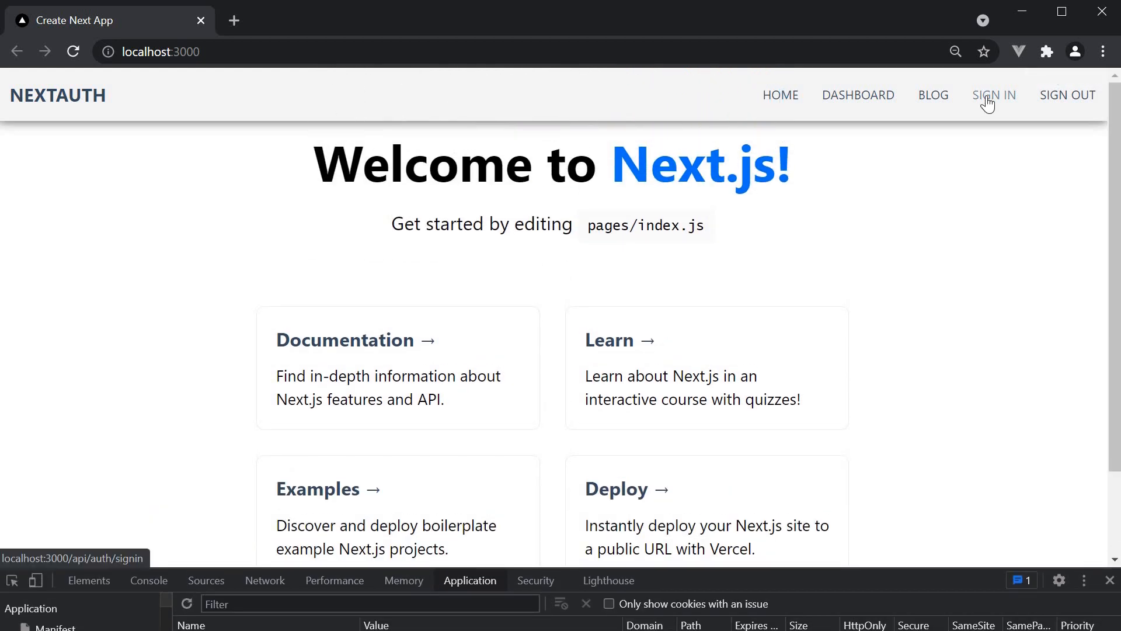
Follow the app's Sign In link and choose 'Sign in with GitHub'.
{"action": "left_click", "coordinate": [993, 96]}
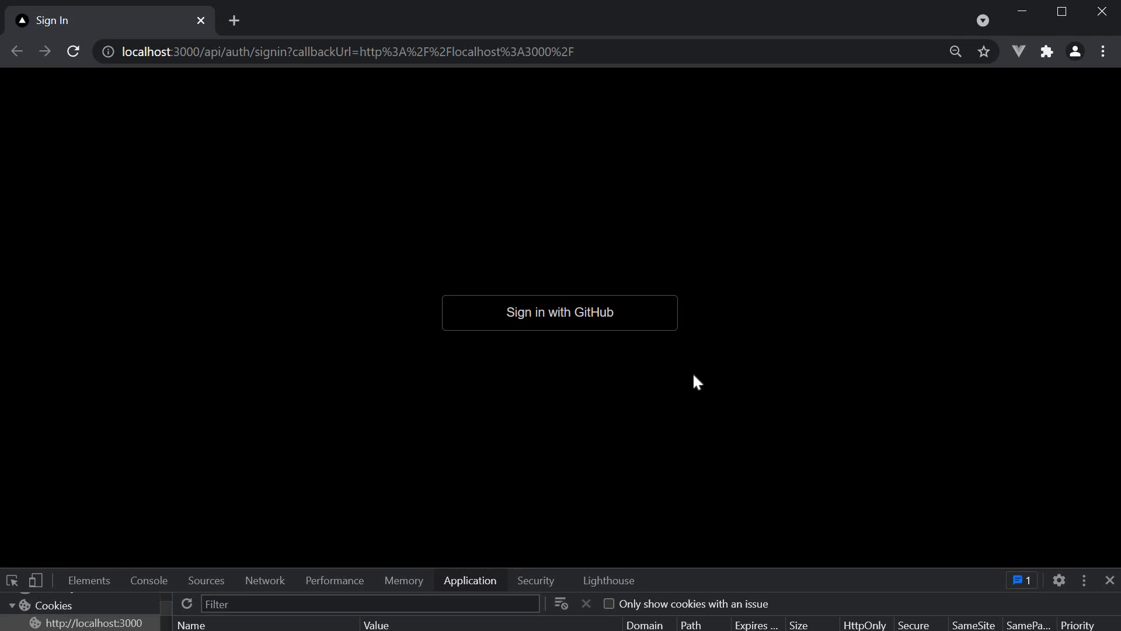
{"action": "mouse_move", "coordinate": [586, 324]}
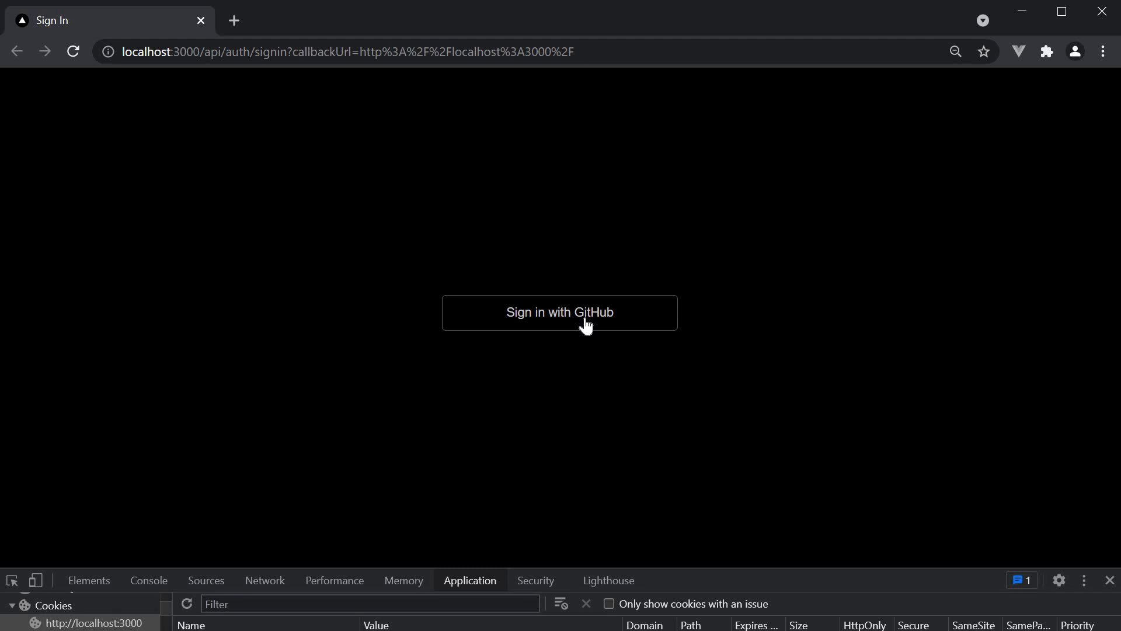
{"action": "left_click", "coordinate": [559, 312]}
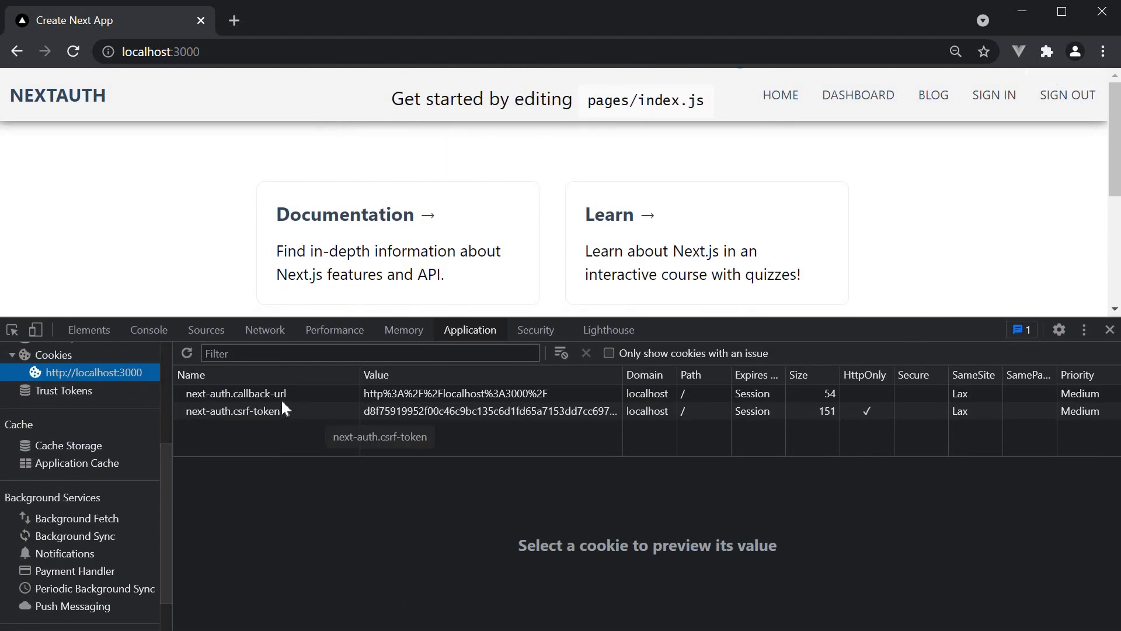
{"action": "mouse_move", "coordinate": [445, 500]}
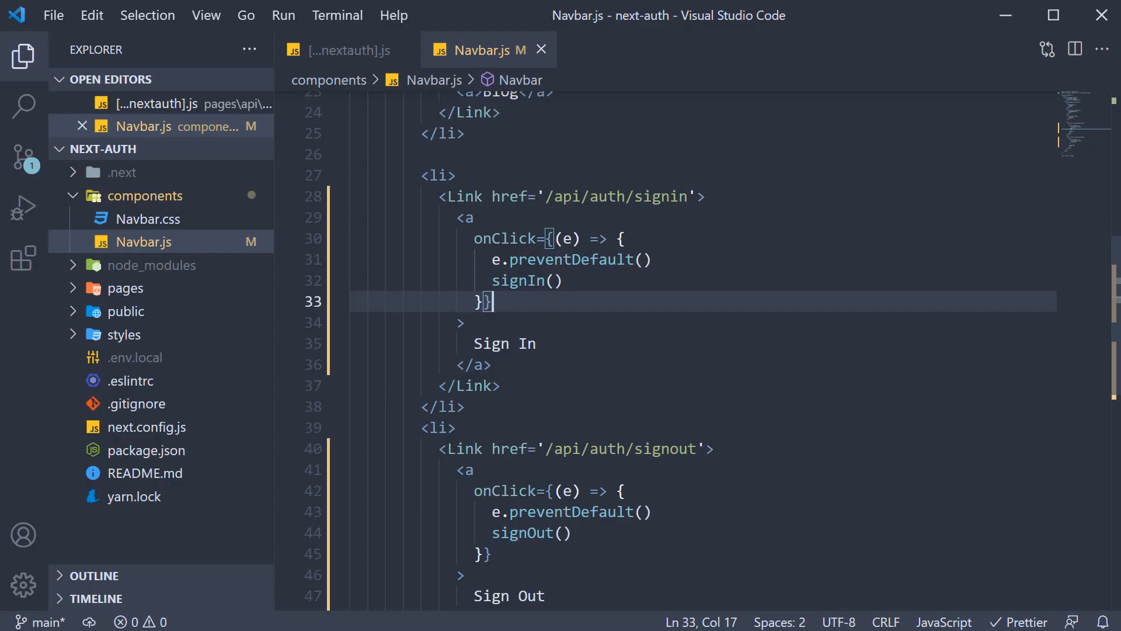
Check the provider in [...nextauth].js, then change the call to signIn('github') in Navbar.js.
{"action": "left_click", "coordinate": [342, 50]}
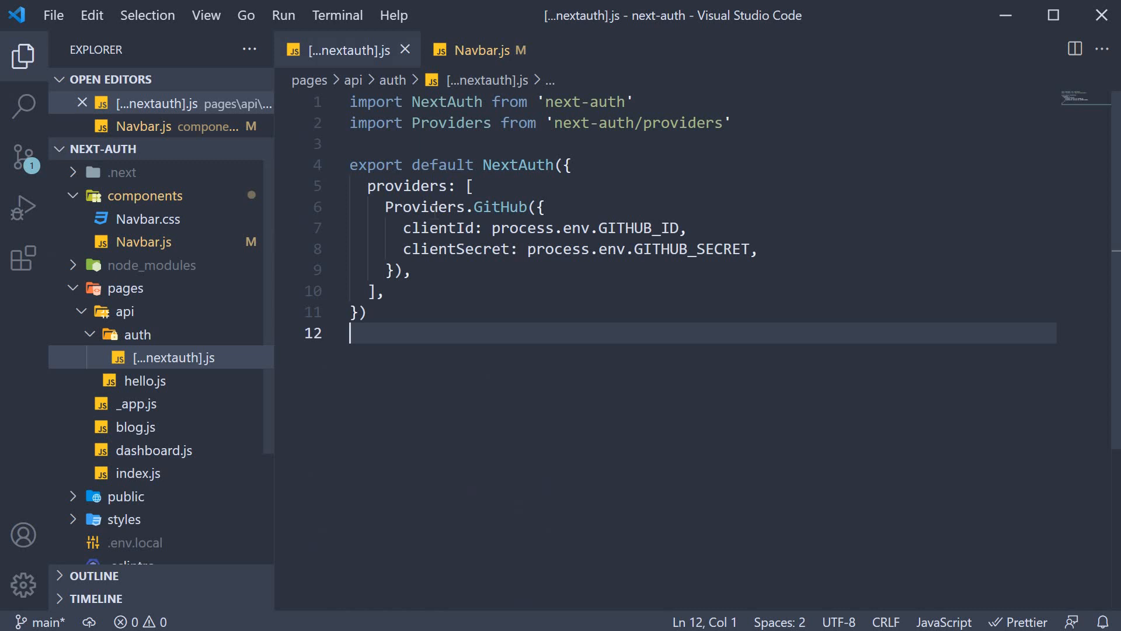
{"action": "left_click", "coordinate": [479, 50]}
{"action": "type", "text": "signIn('"}
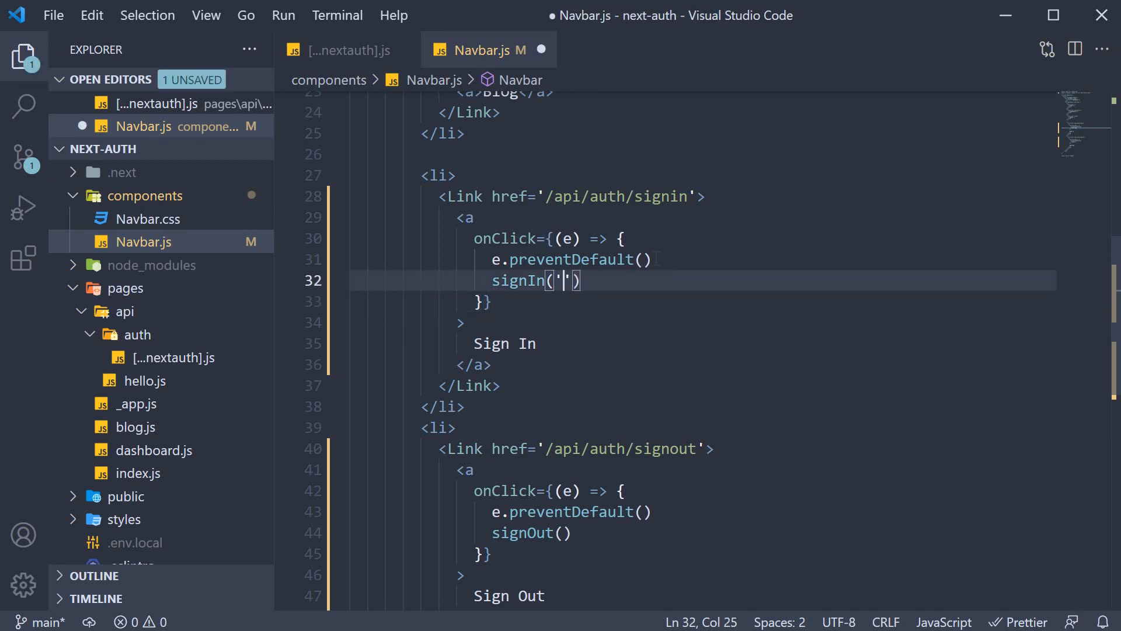
{"action": "type", "text": "github"}
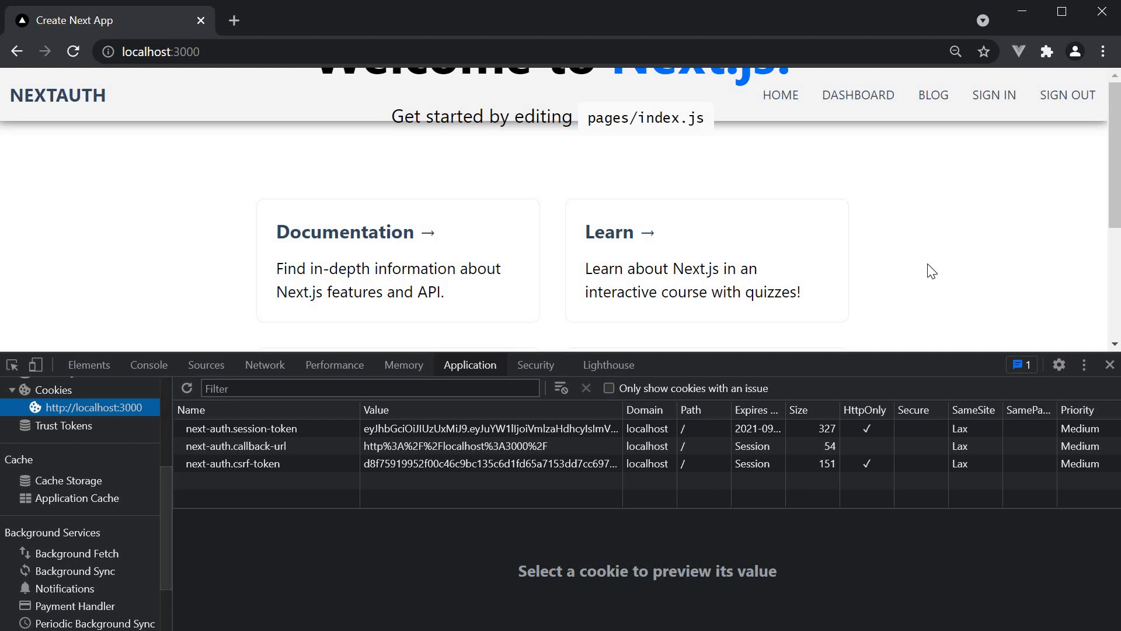
{"action": "mouse_move", "coordinate": [293, 452]}
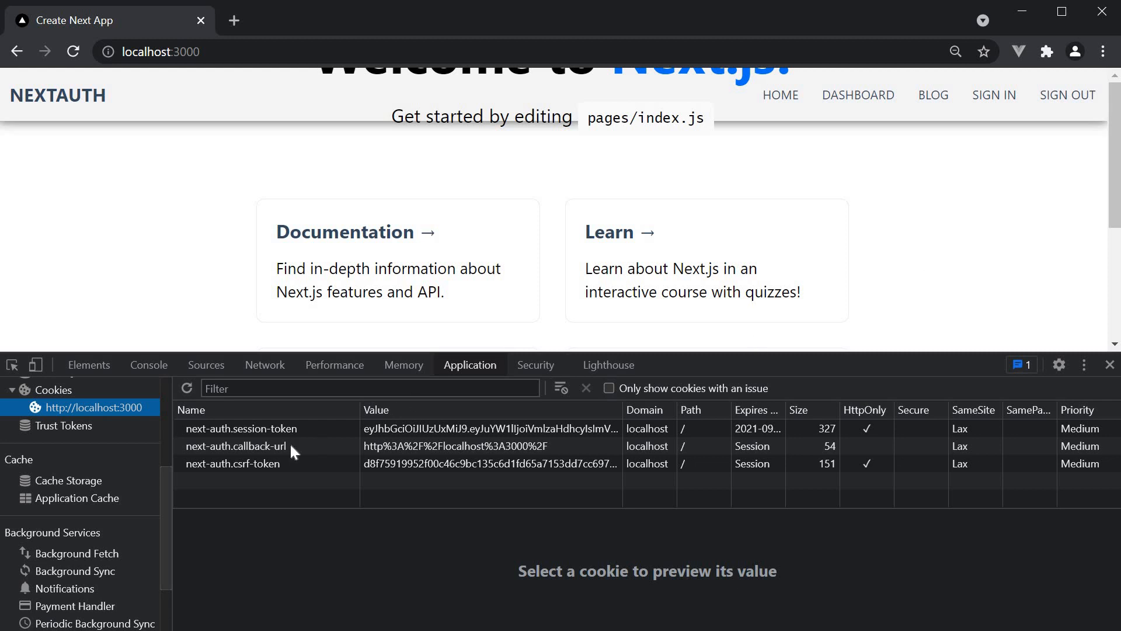
{"action": "mouse_move", "coordinate": [291, 431]}
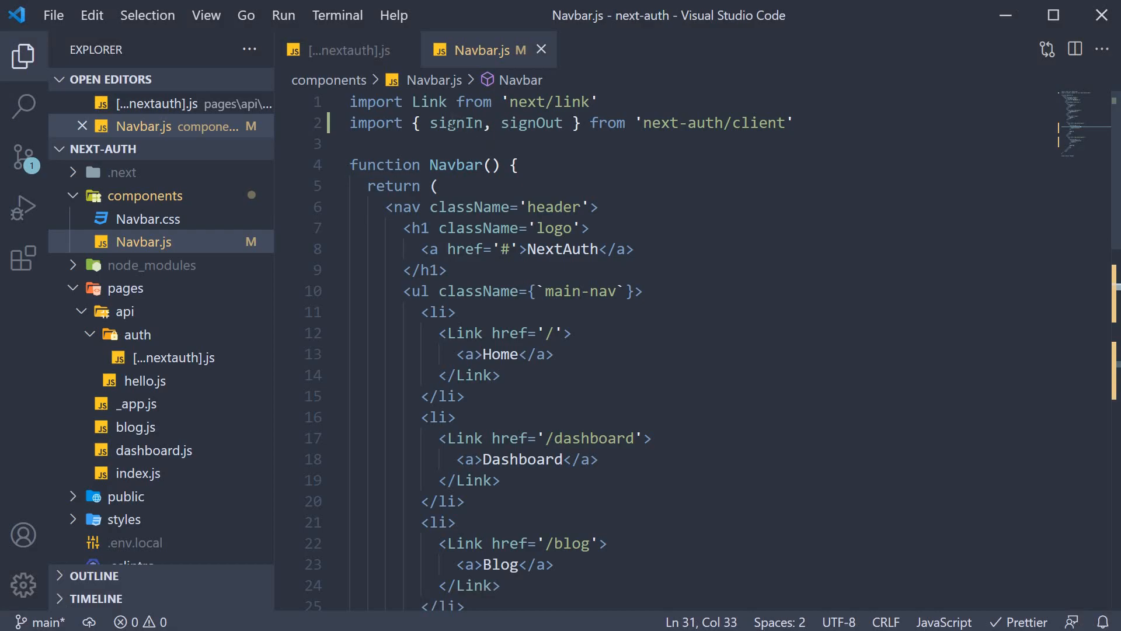
{"action": "double_click", "coordinate": [531, 124]}
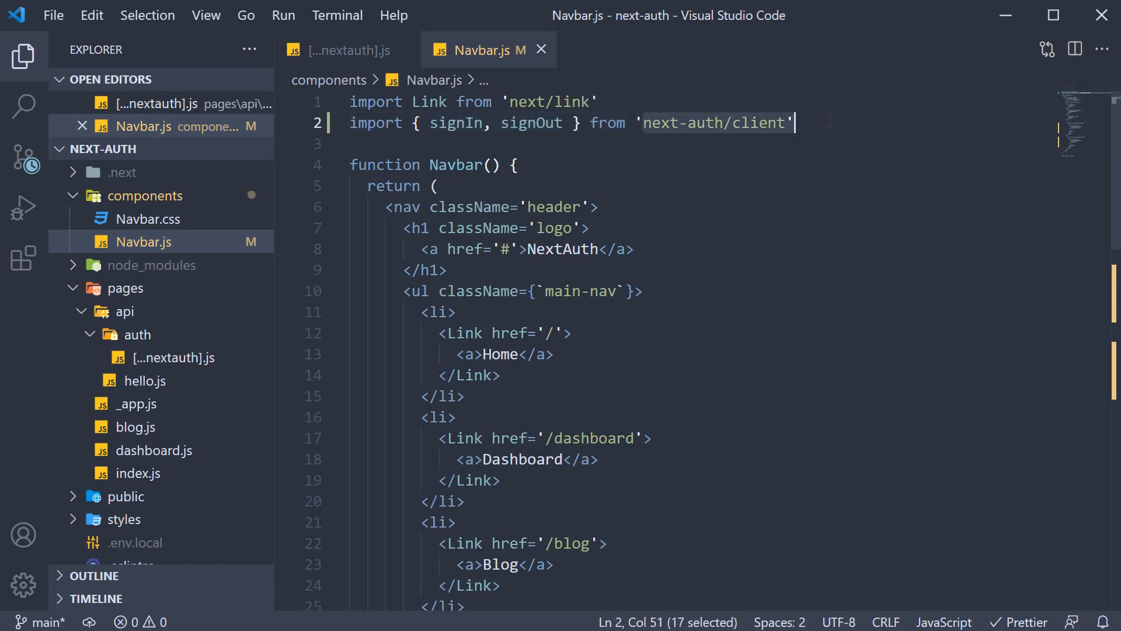
{"action": "scroll", "scroll_direction": "down", "scroll_amount": 3}
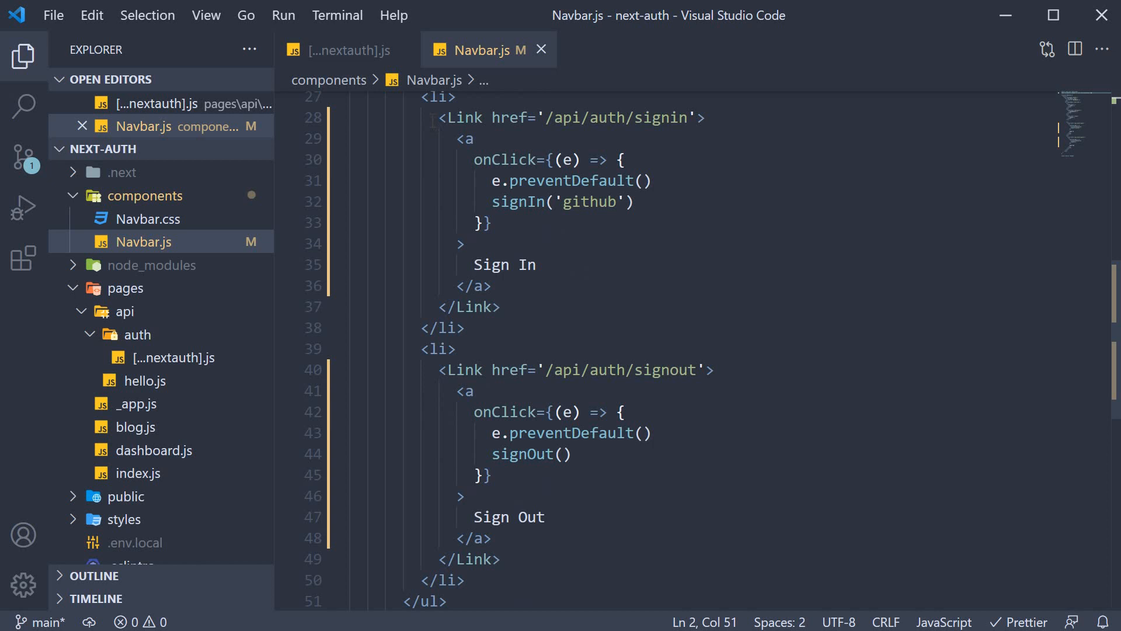